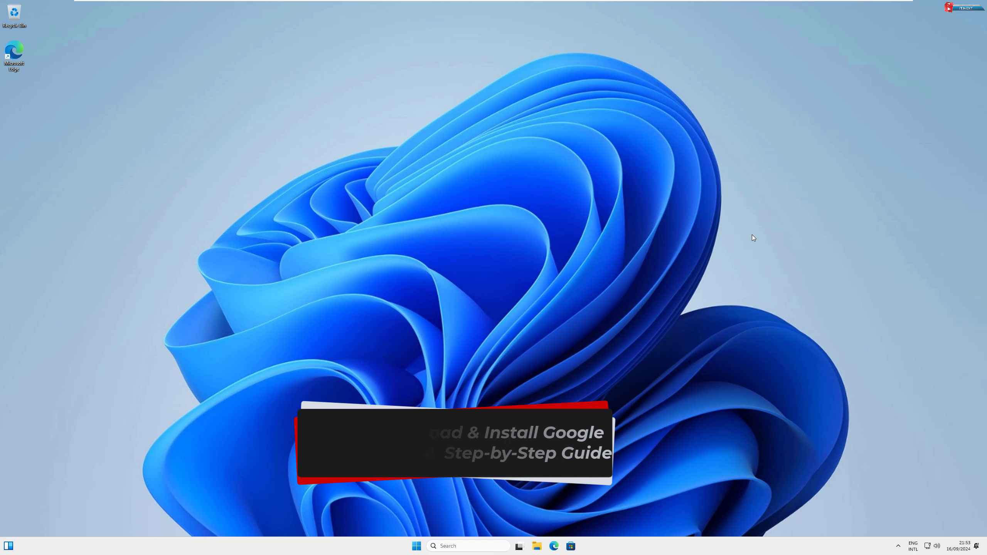
# - Refresh the desktop, launch Edge from the taskbar, and dismiss the privacy consent notice
pyautogui.rightClick(753, 238)
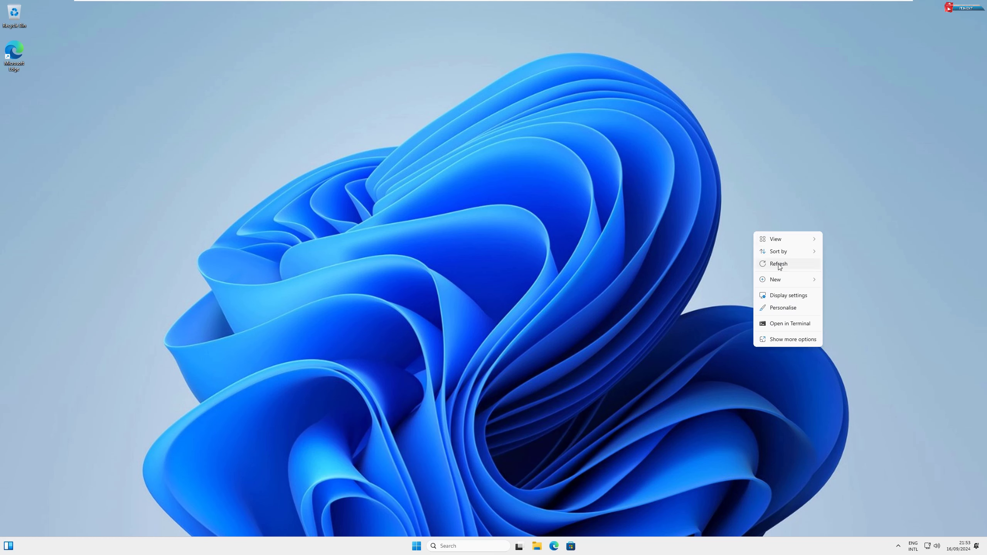
pyautogui.click(779, 264)
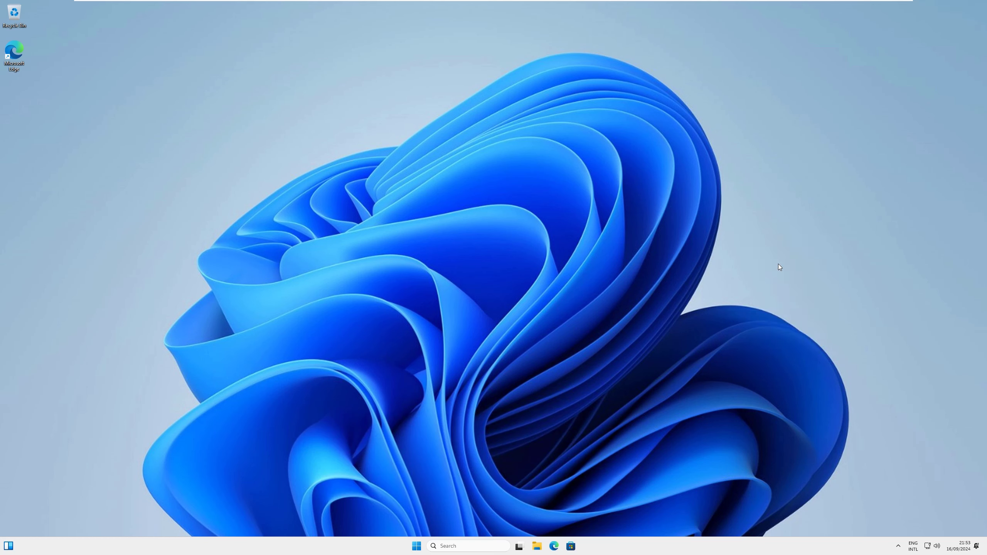
pyautogui.click(556, 546)
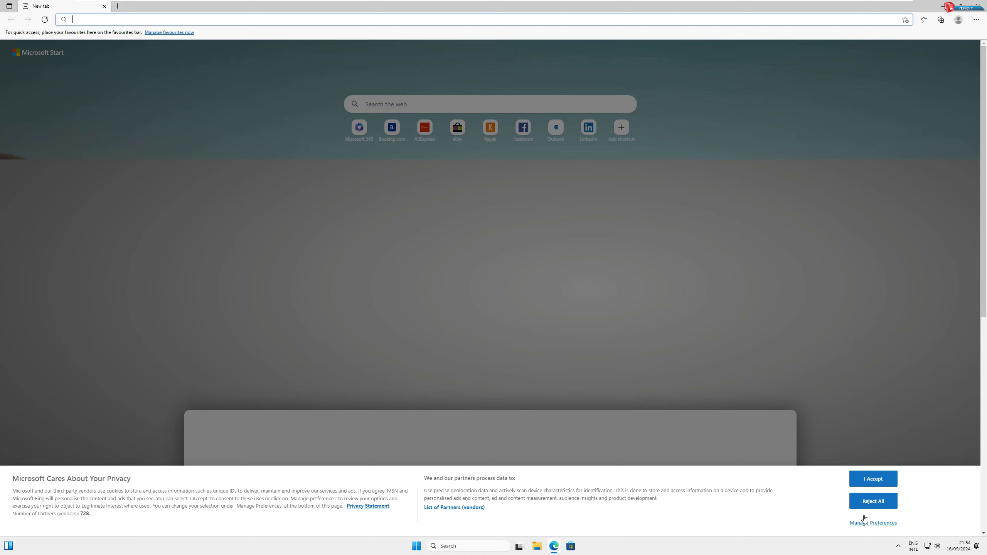
pyautogui.click(873, 479)
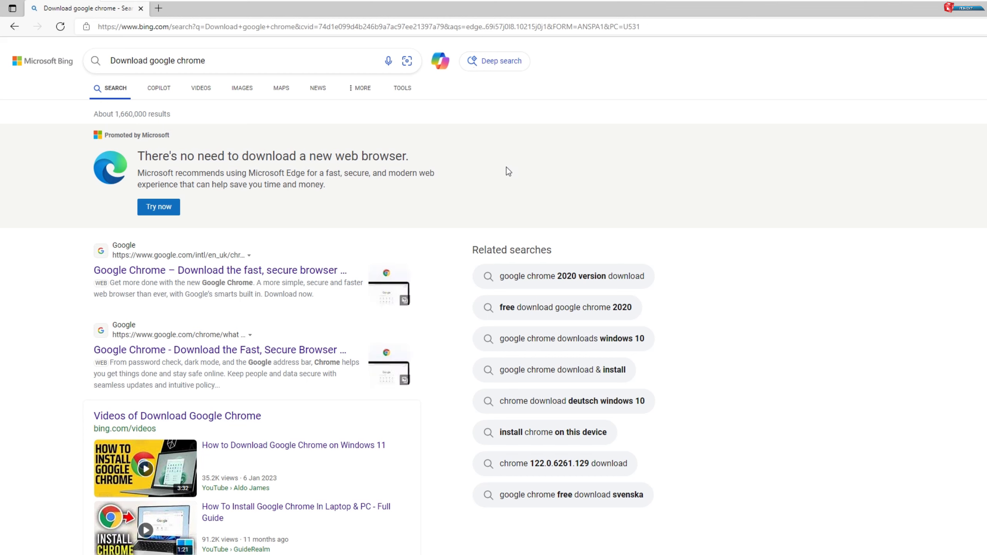
pyautogui.moveTo(498, 184)
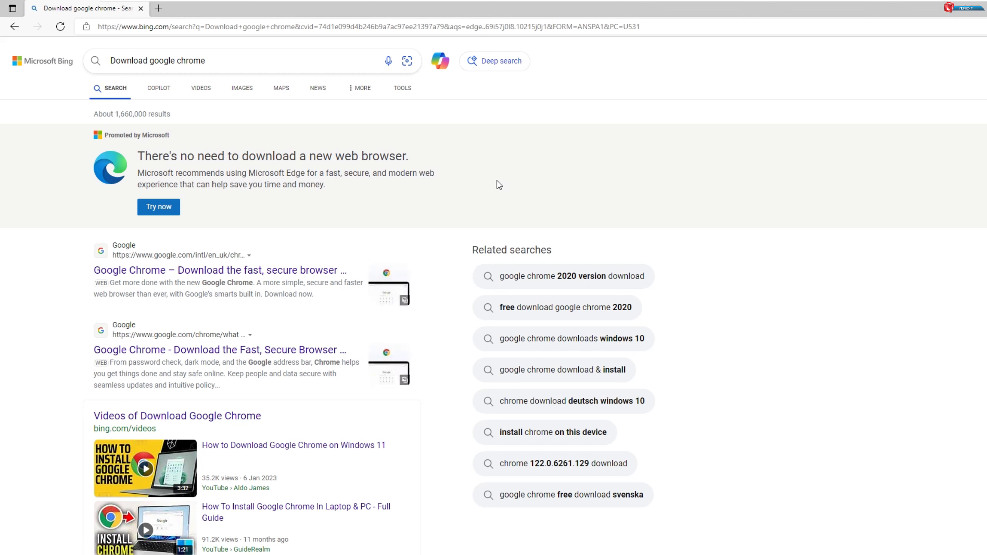
pyautogui.moveTo(243, 273)
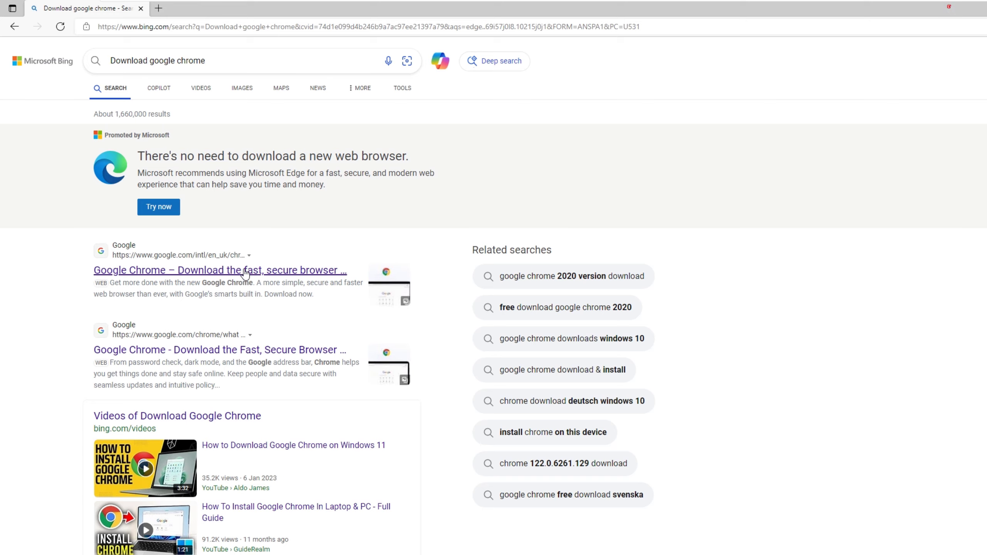
# - Open the 'Google Chrome – Download the fast, secure browser' search result
pyautogui.click(244, 270)
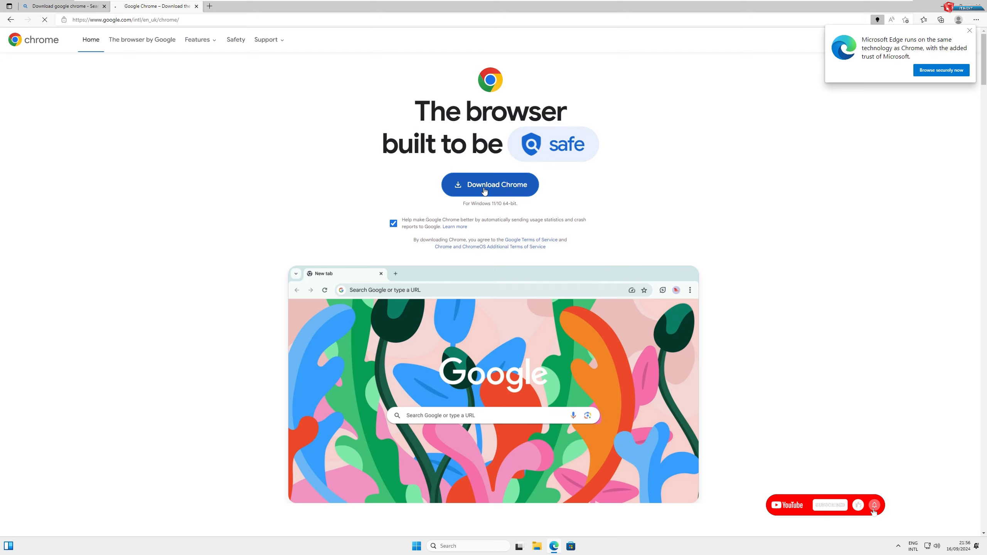
# - Download ChromeSetup.exe with the Download Chrome button
pyautogui.click(491, 185)
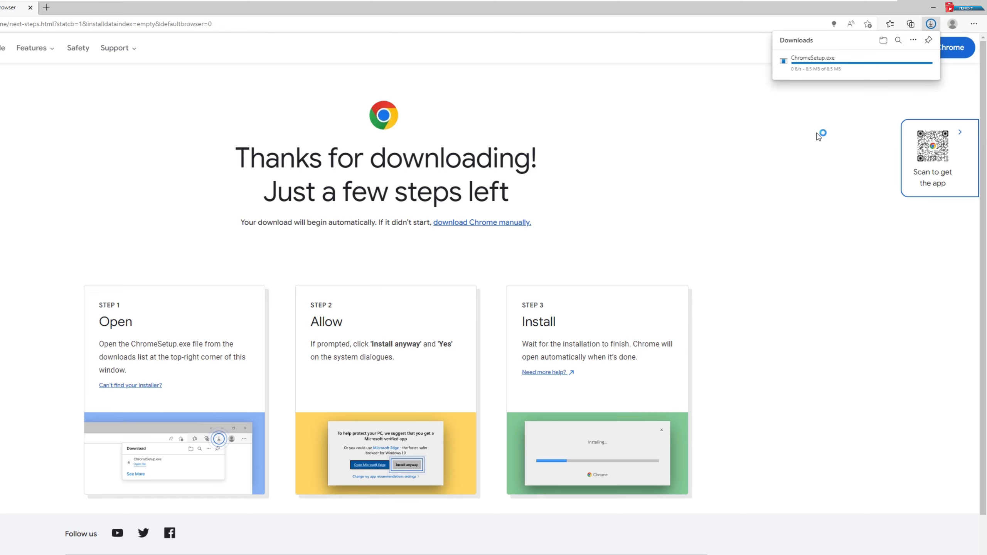
pyautogui.moveTo(818, 137)
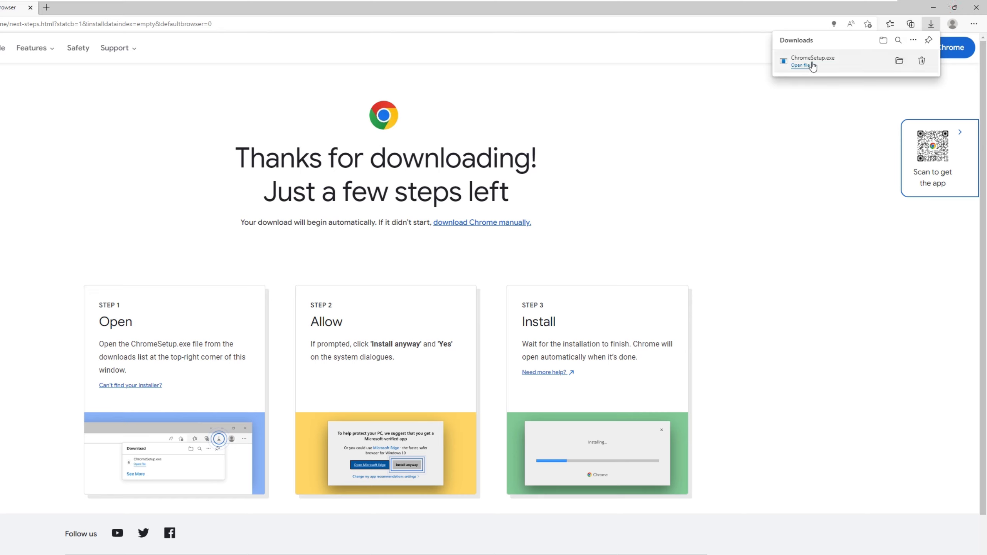
# - Run ChromeSetup.exe from Downloads and approve the User Account Control prompt
pyautogui.click(800, 65)
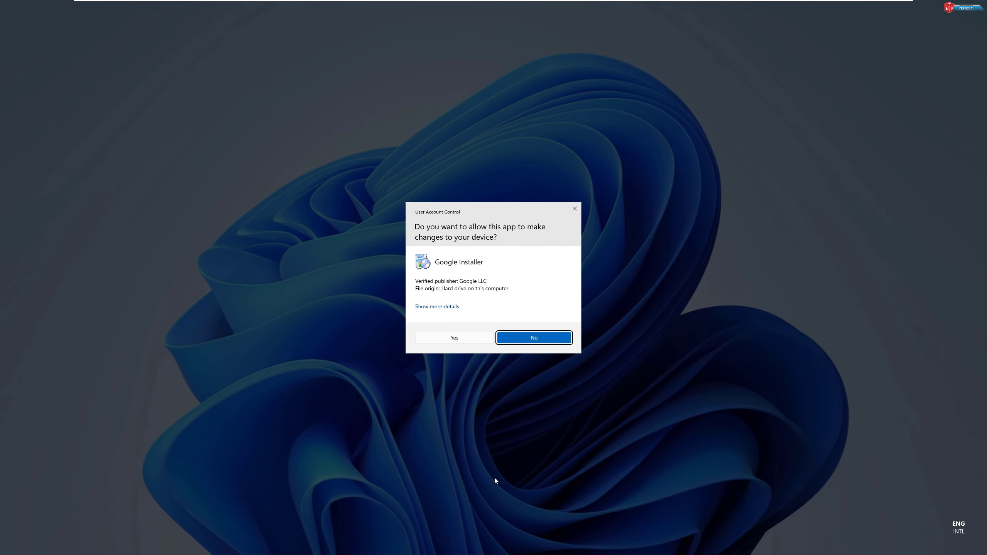
pyautogui.moveTo(465, 363)
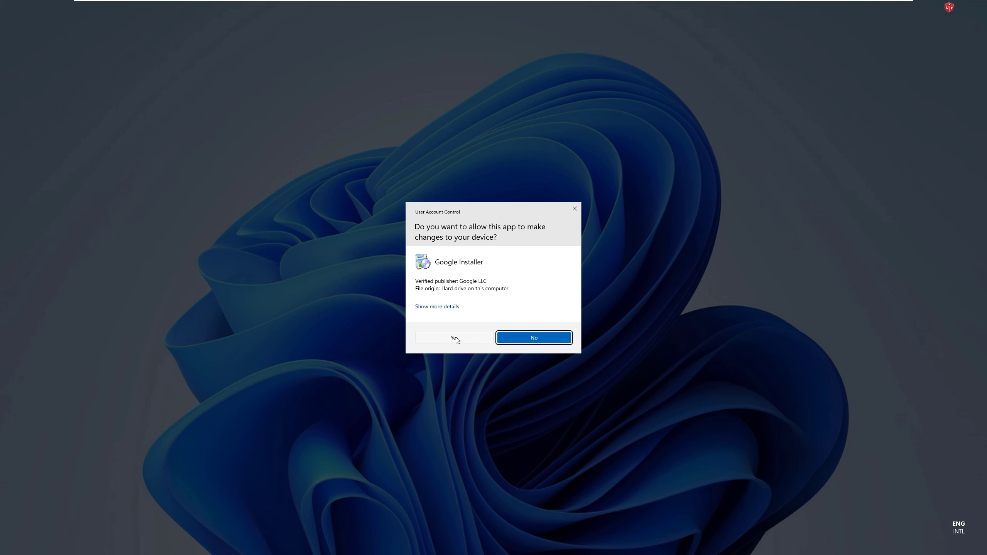
pyautogui.click(453, 338)
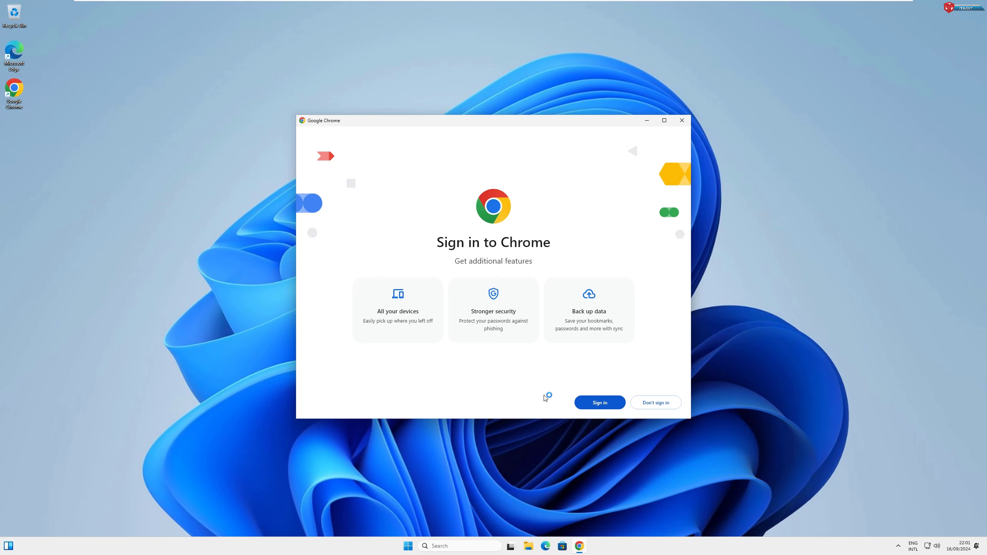
pyautogui.moveTo(546, 398)
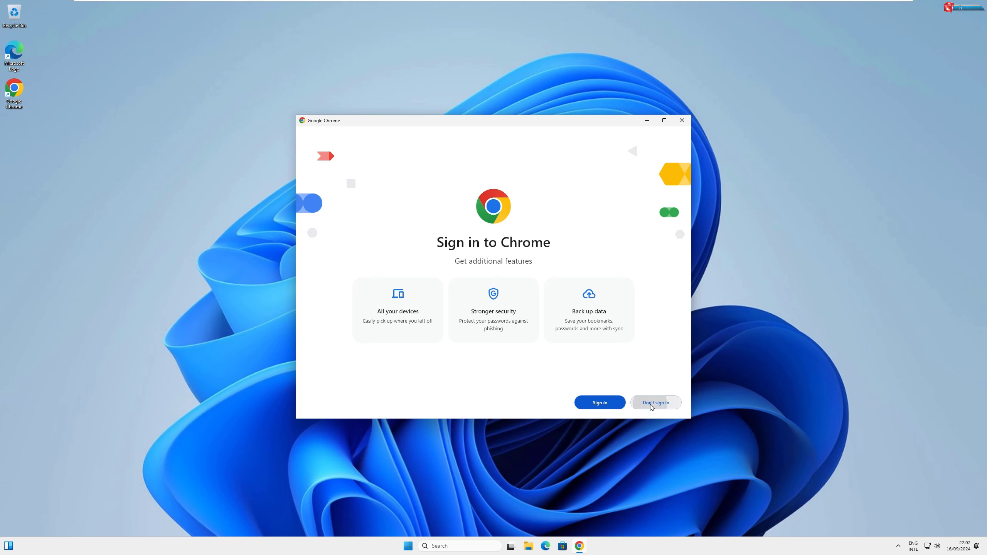
# - Skip Chrome sign-in and accept Set as default on the next screen
pyautogui.click(656, 403)
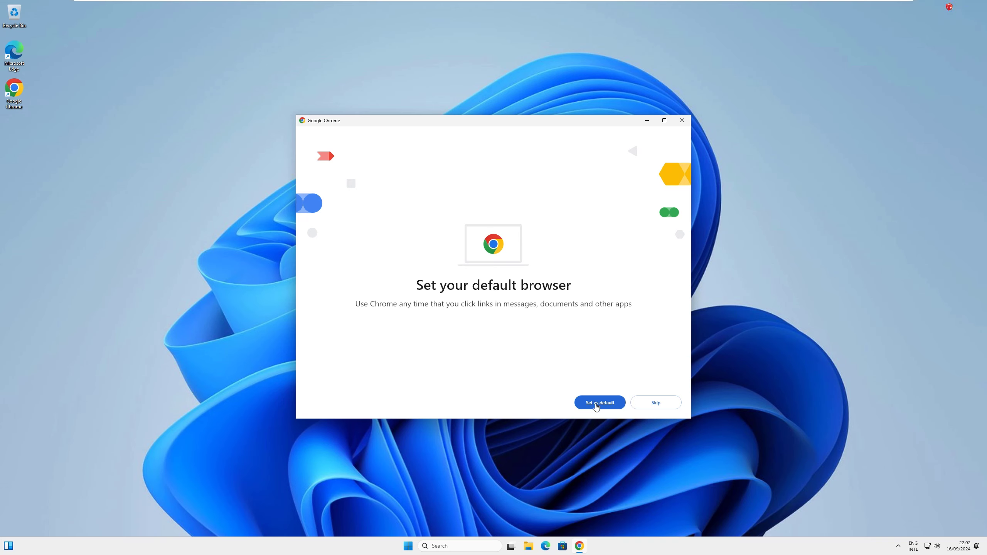
pyautogui.click(600, 403)
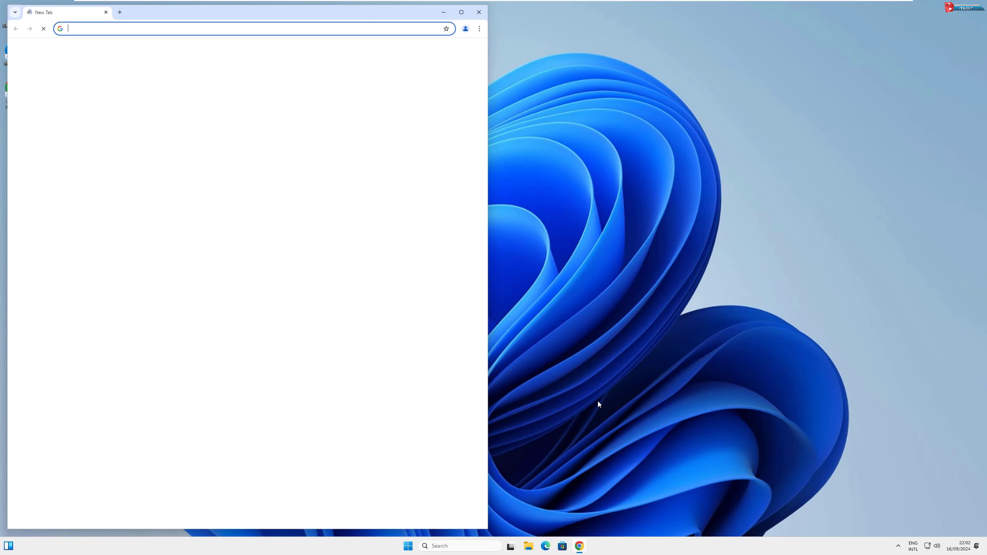